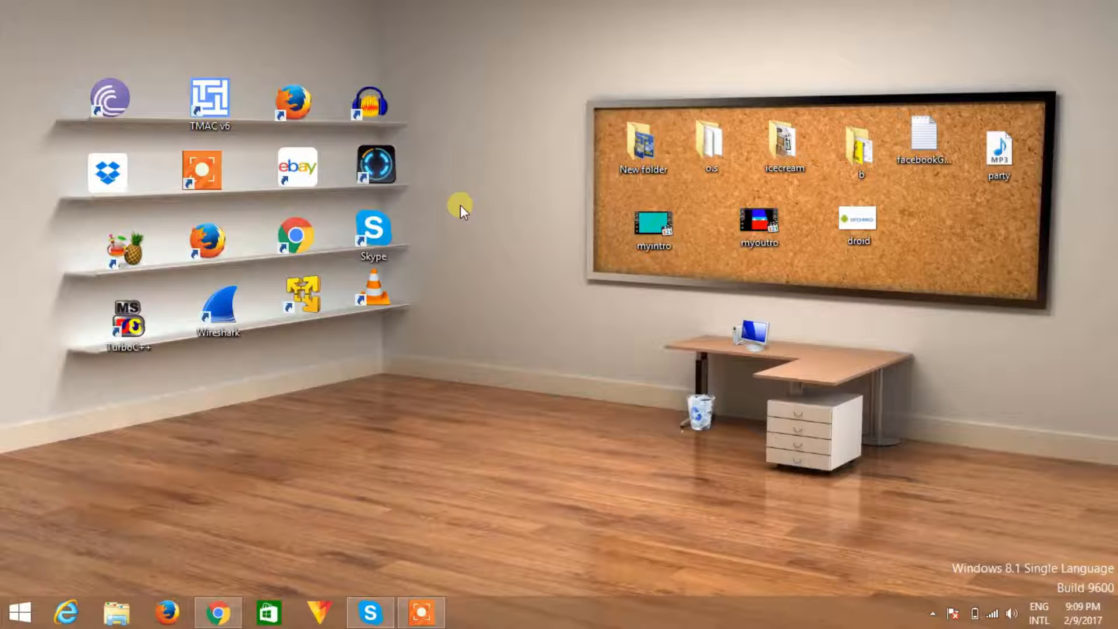
mouse_move(470, 235)
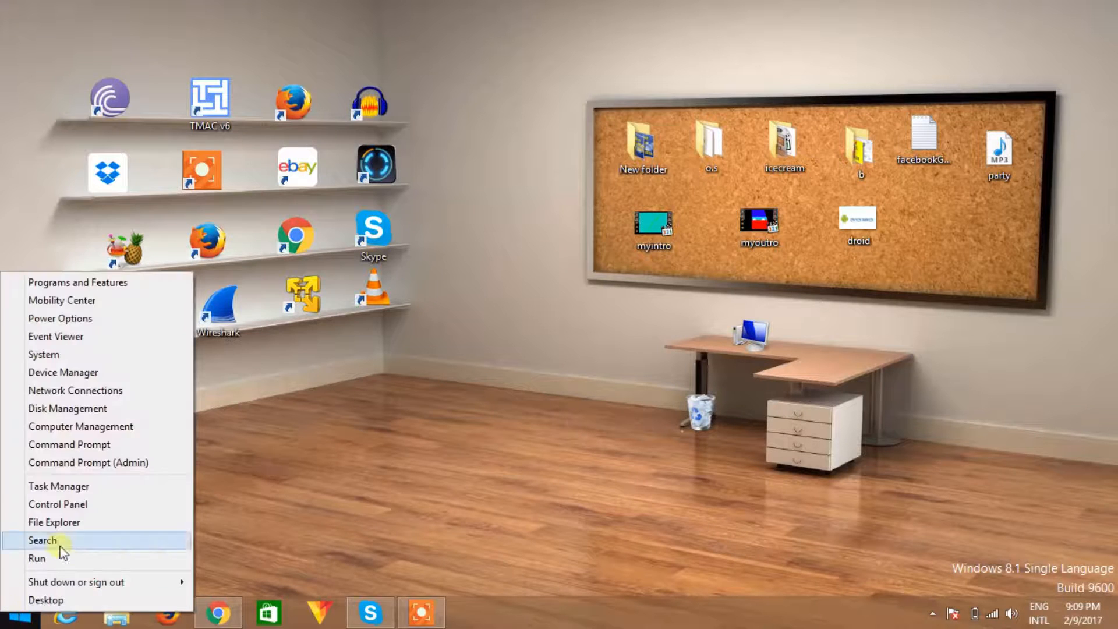
Open a Command Prompt window from the Start button's power-user menu.
left_click(460, 437)
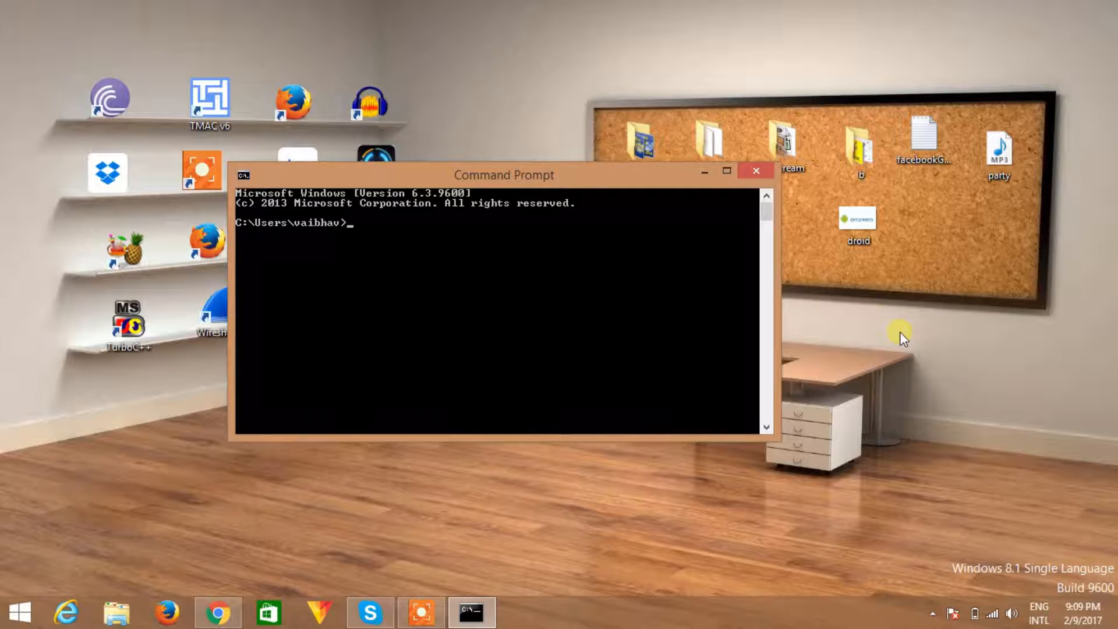
Change the working directory to the Desktop with cd desktop.
type("cd de")
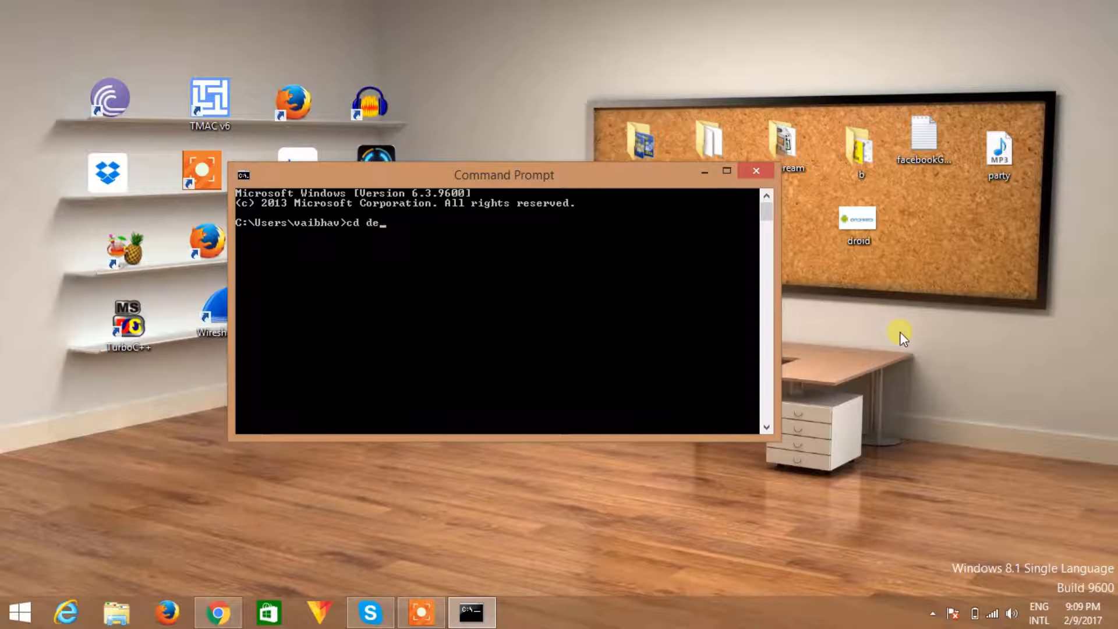
type("cktop")
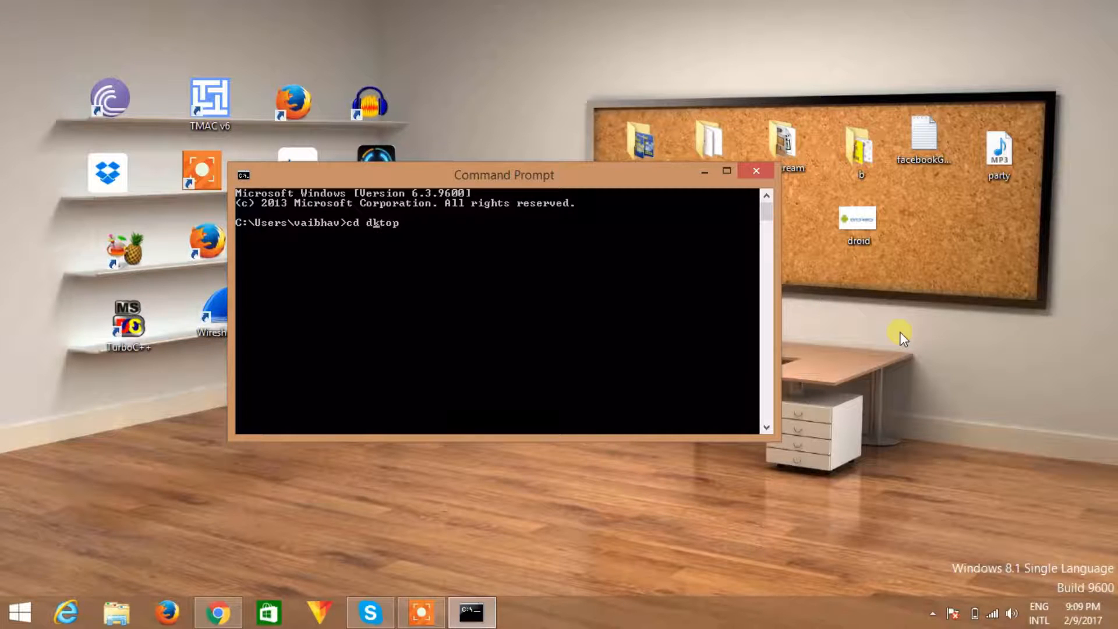
type("sk")
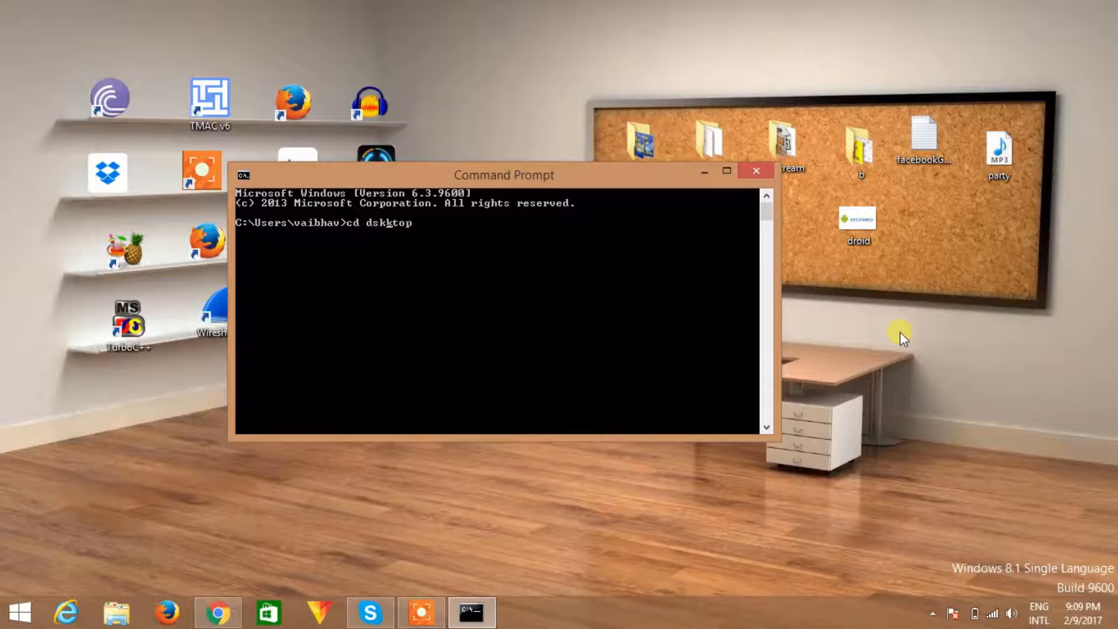
key("Backspace")
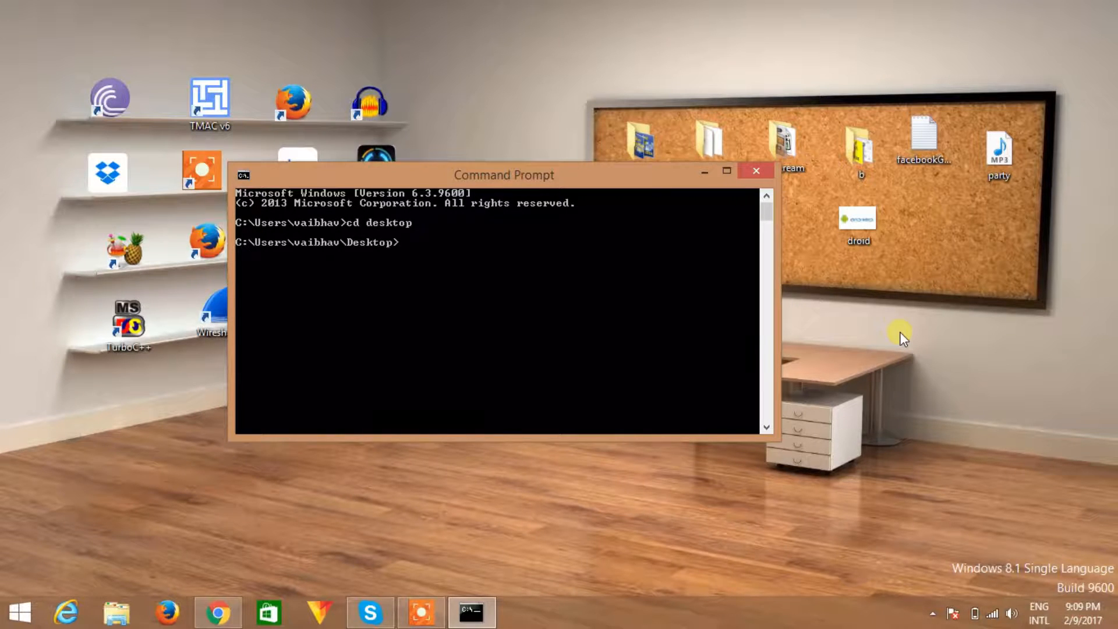
Create text.txt on the desktop containing 'test file' using echo.
type("e")
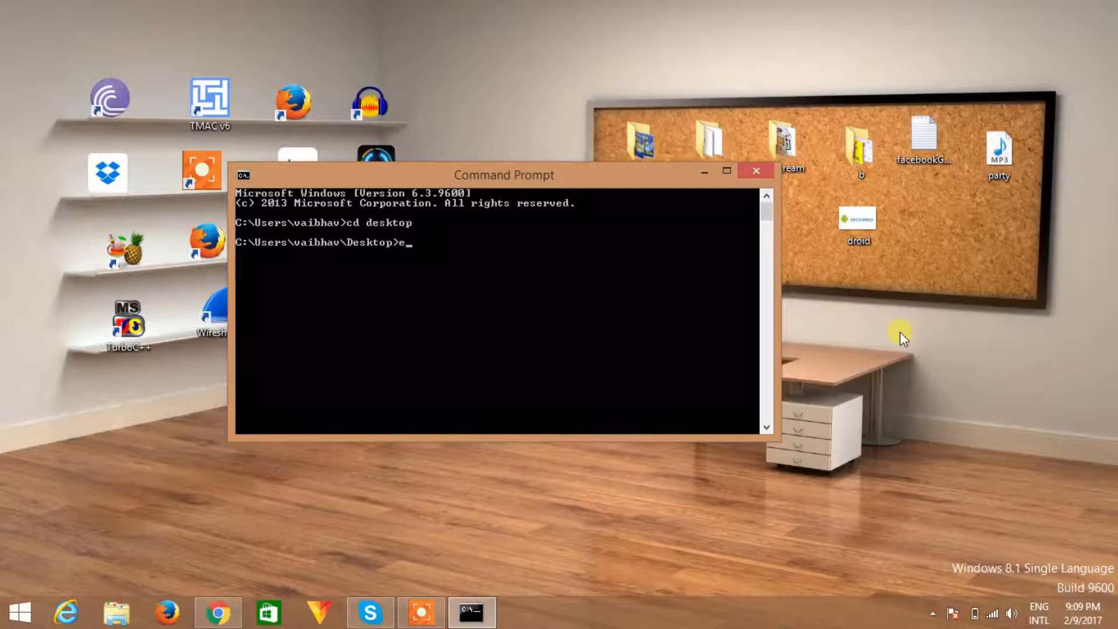
type("ch")
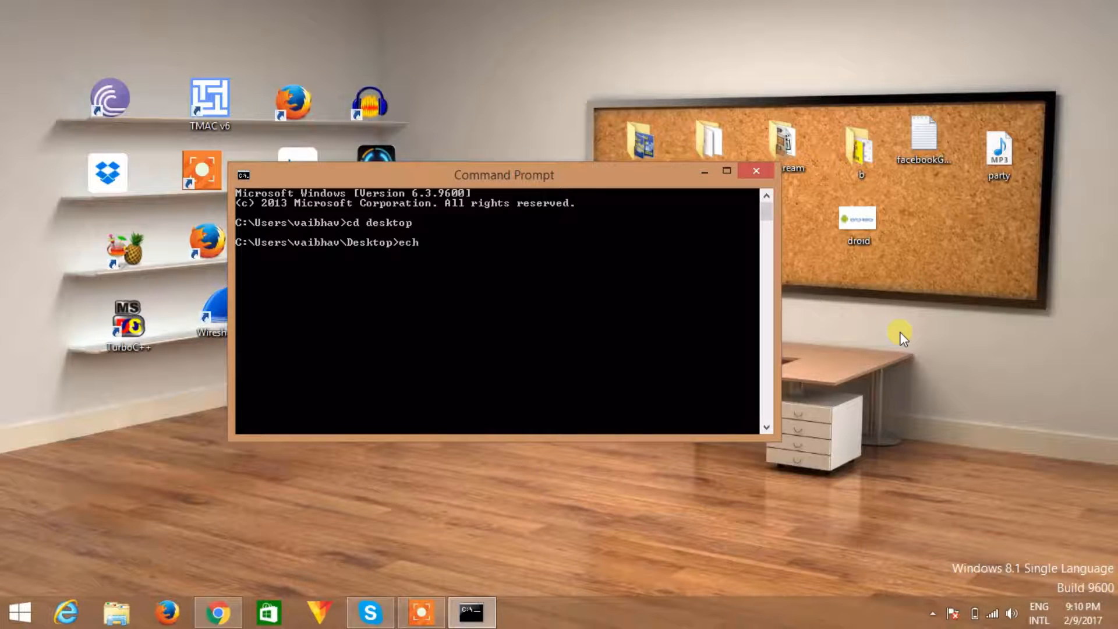
type("o test")
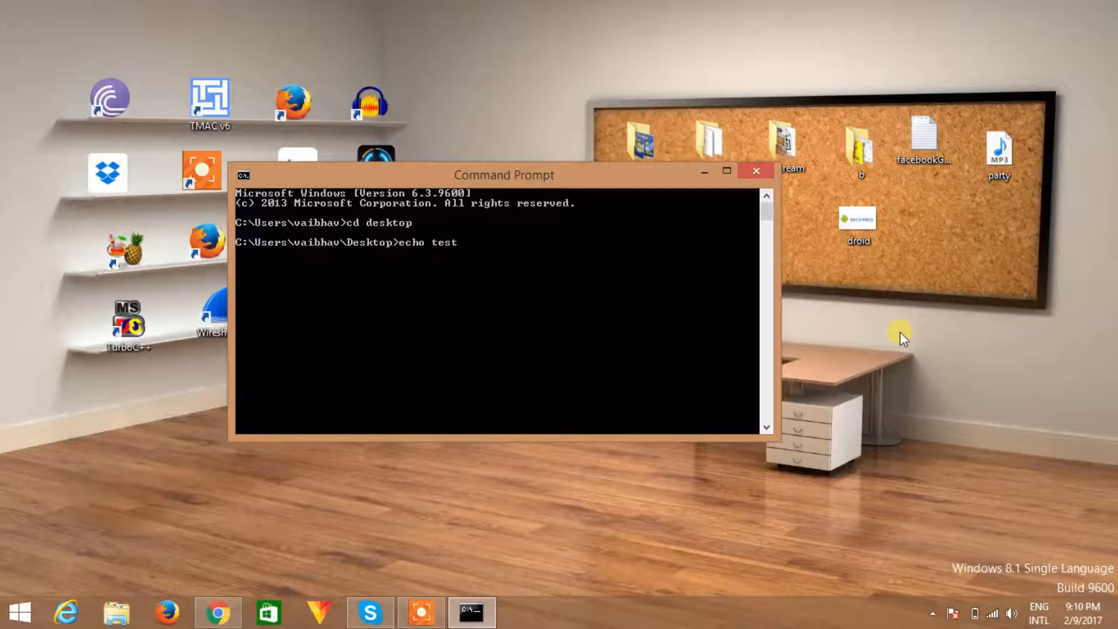
type("file>")
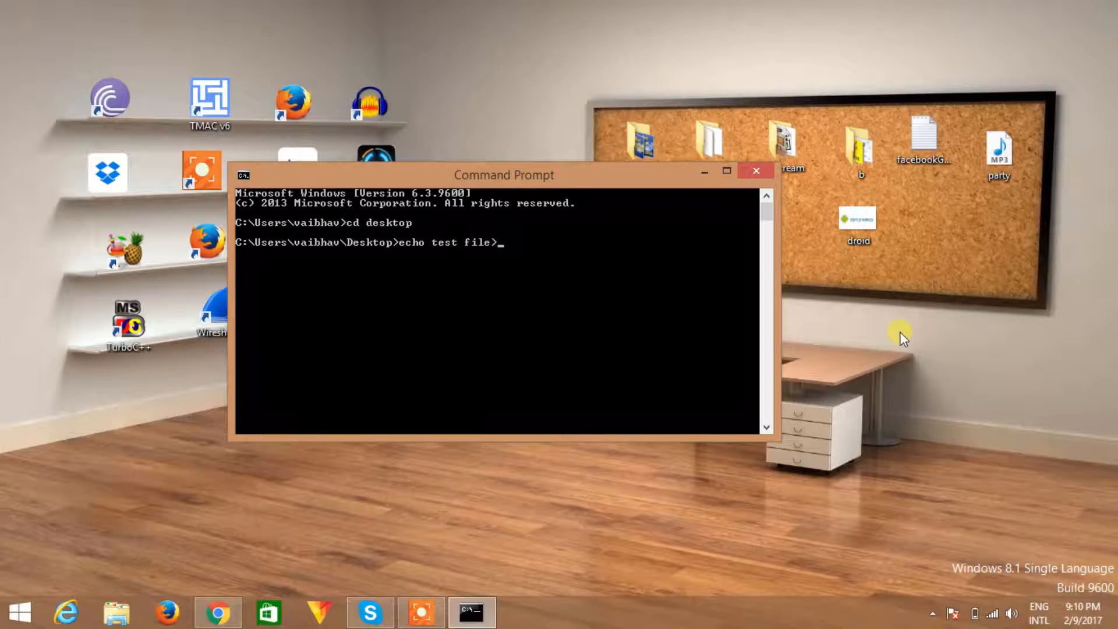
type("tetx")
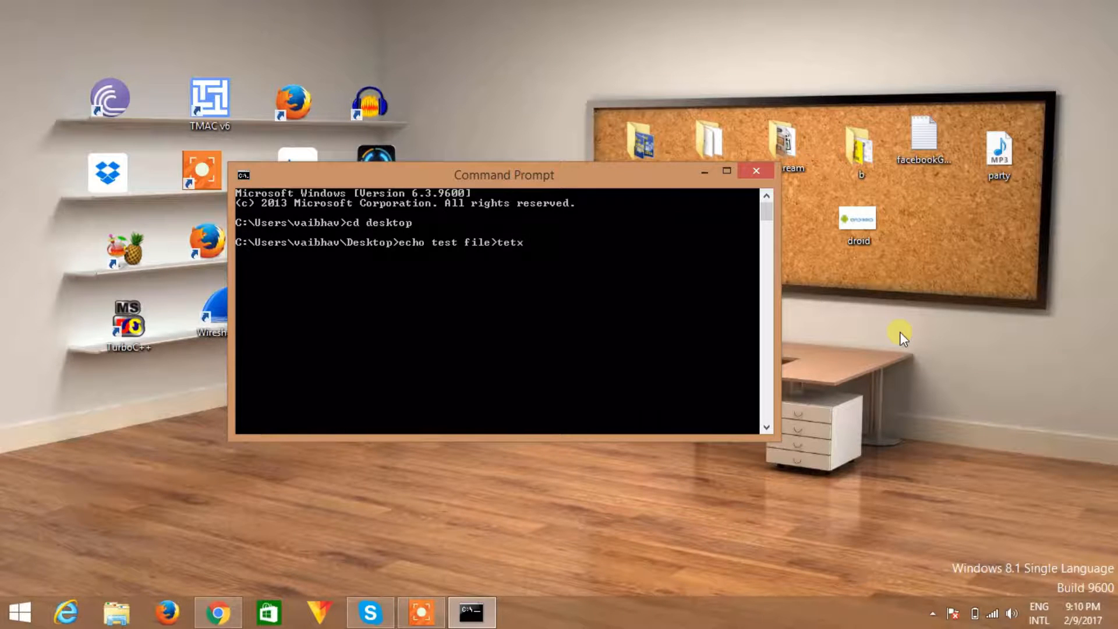
key("Backspace")
type("xt.txt")
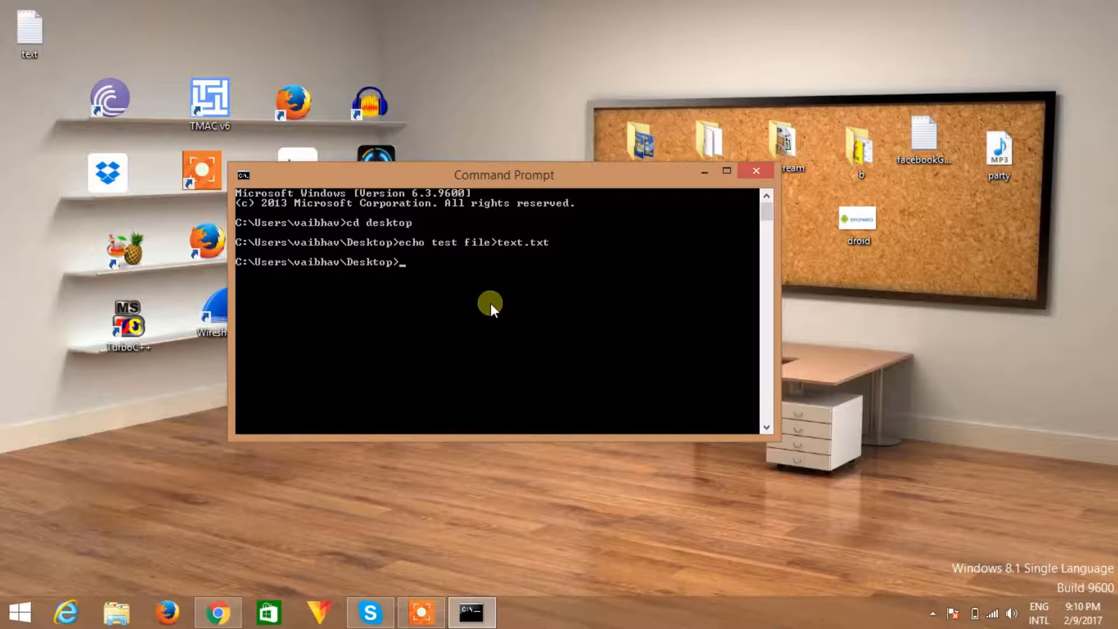
Write 'secret message' into the alternate data stream text.txt:secret.txt with echo.
type("echo")
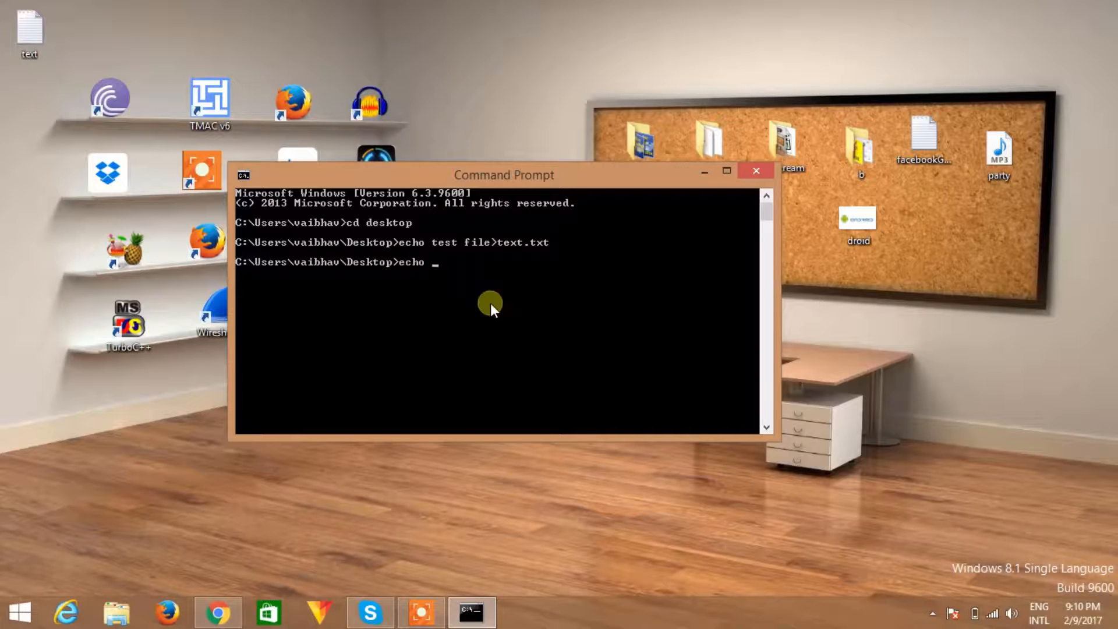
type("secre")
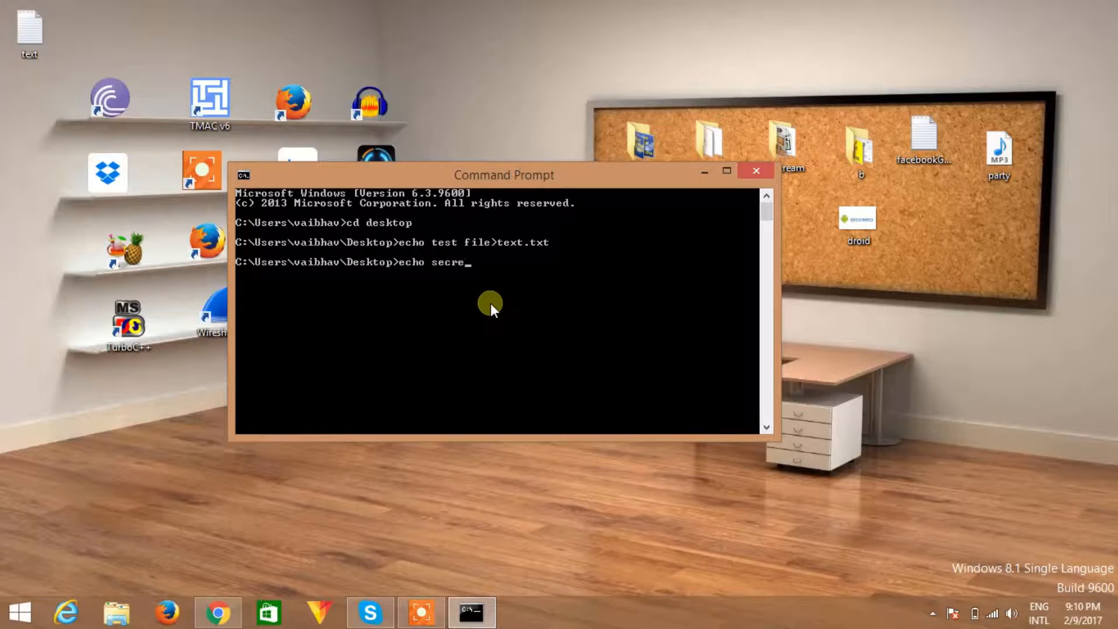
type("t me")
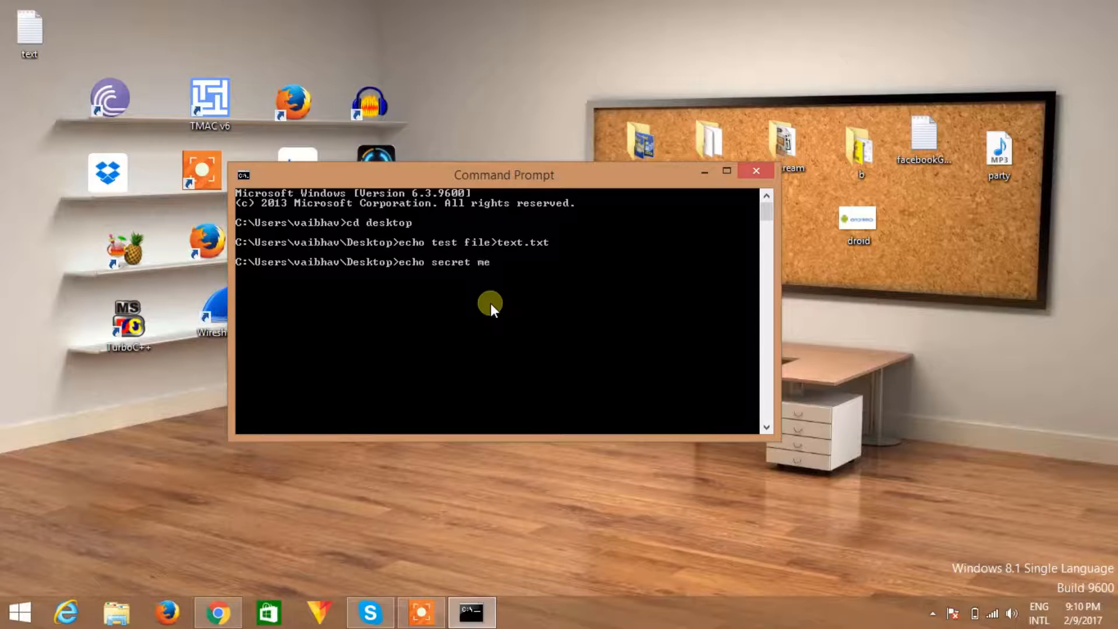
type("message")
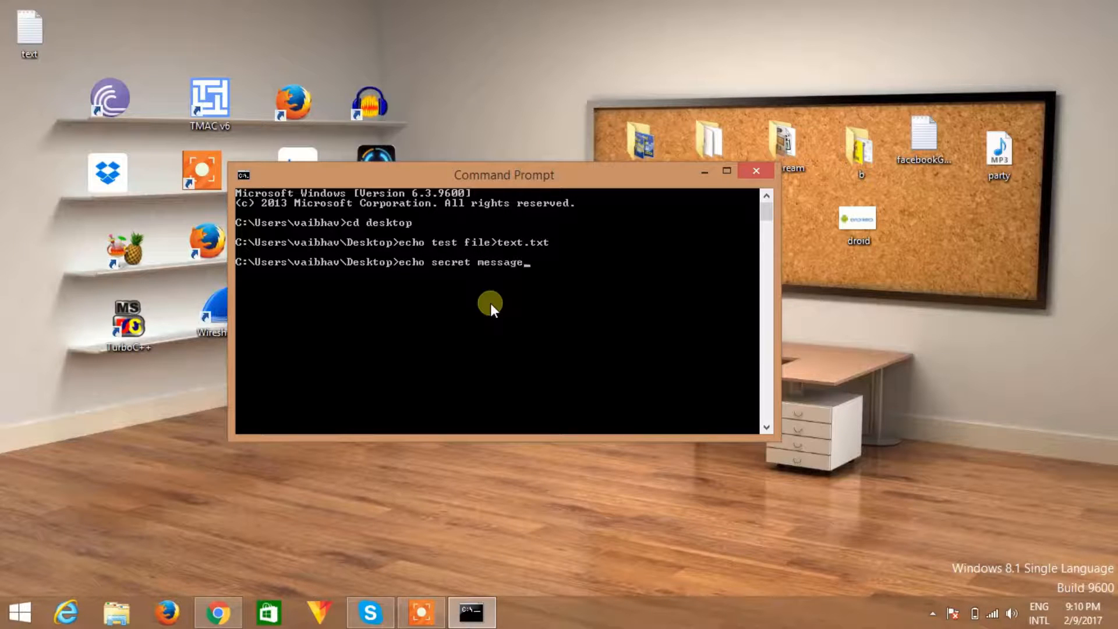
type(">")
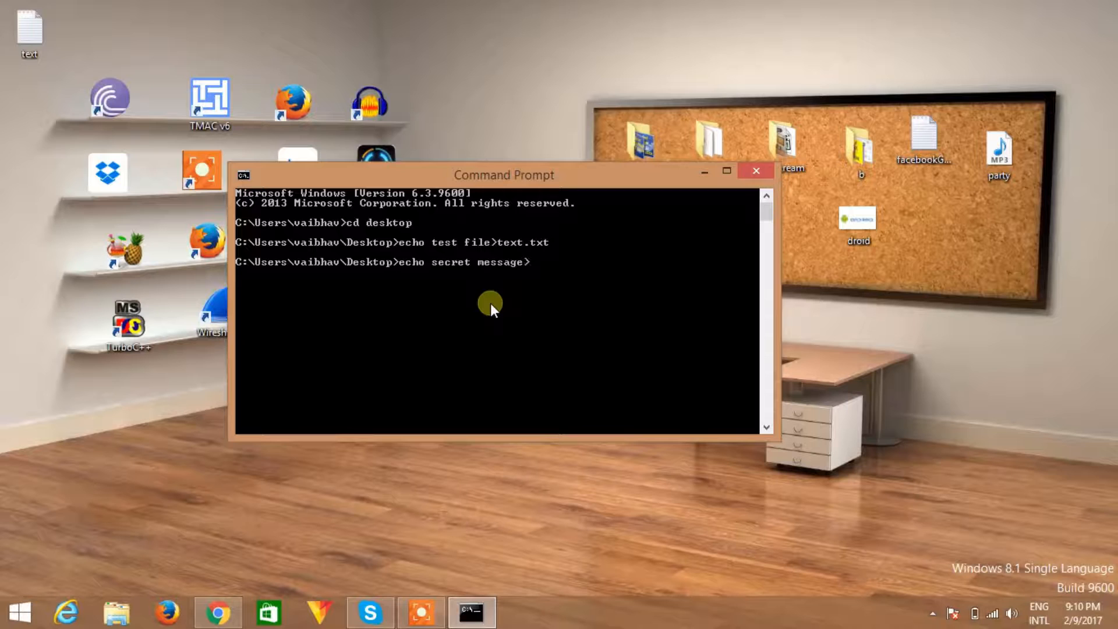
type("text")
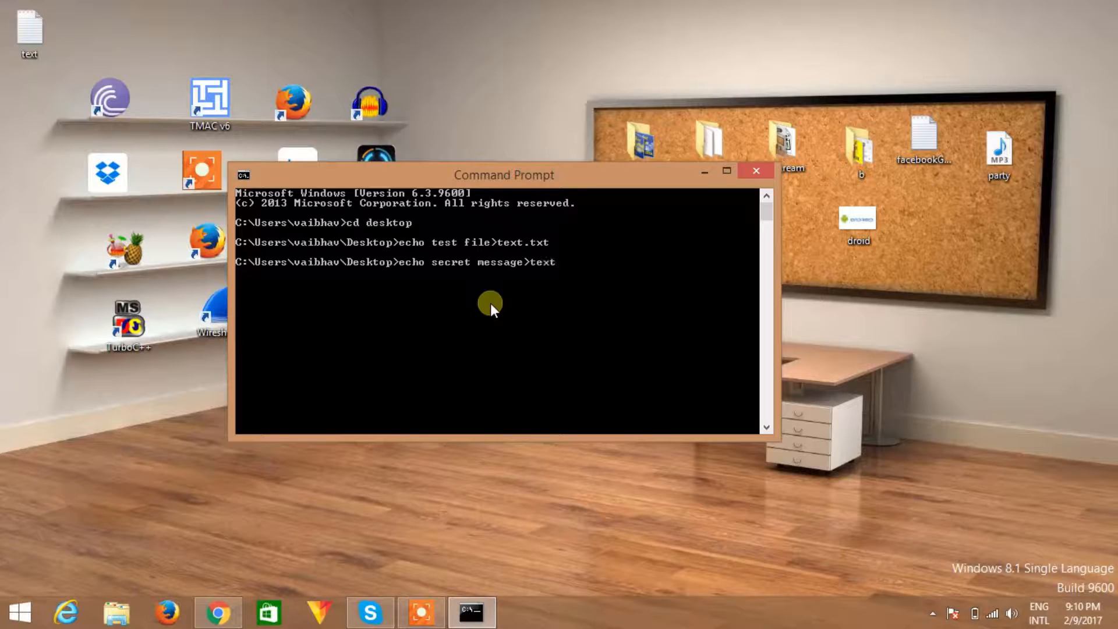
type(".txt:")
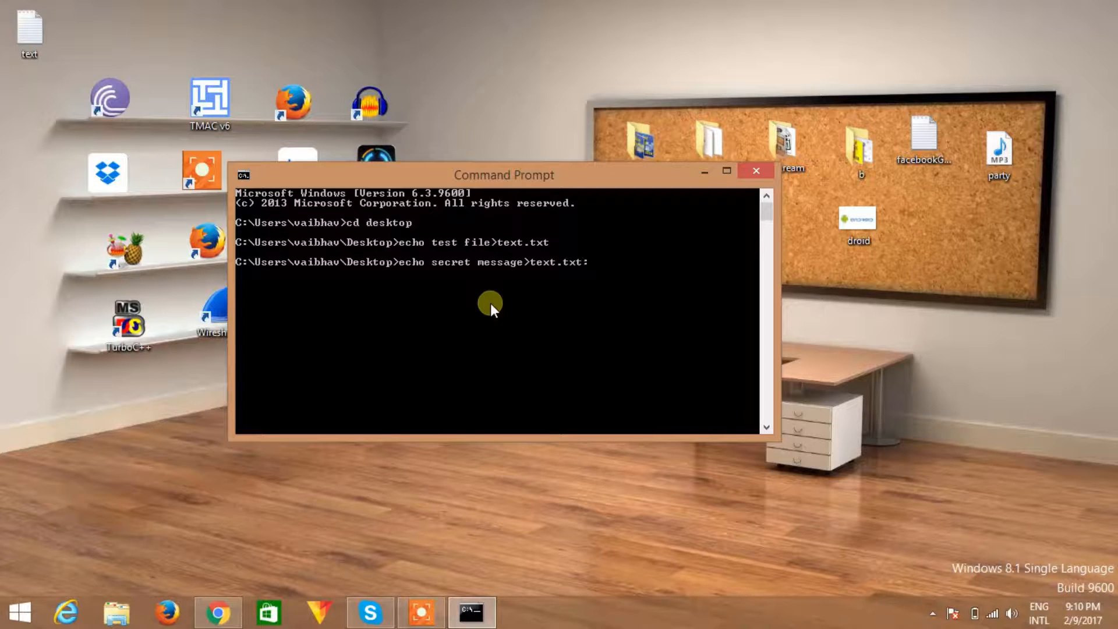
mouse_move(544, 251)
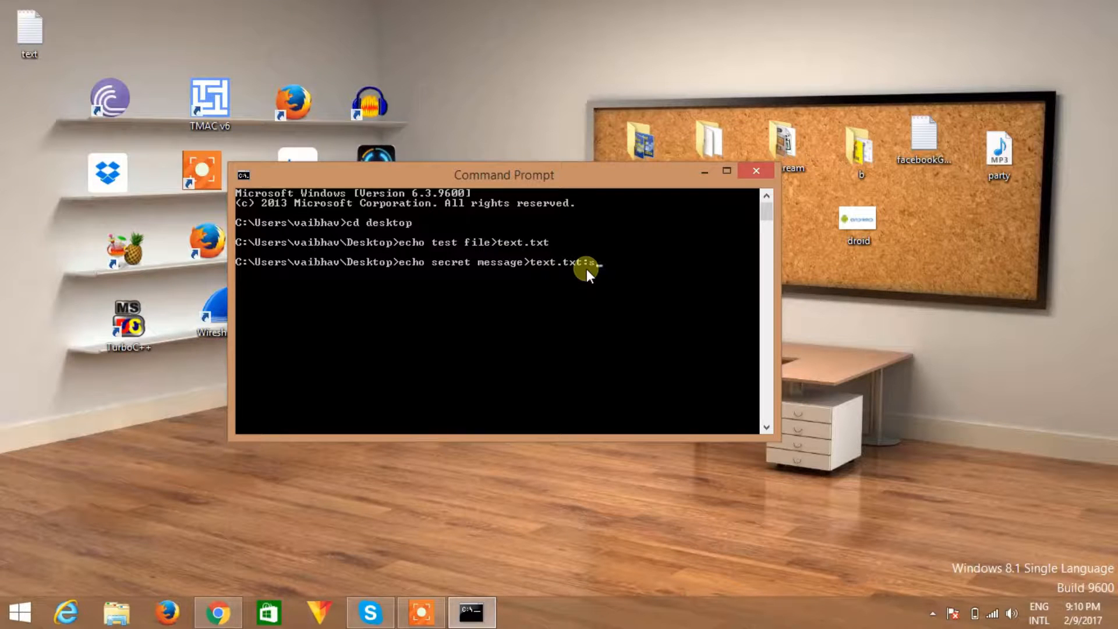
type("ecret")
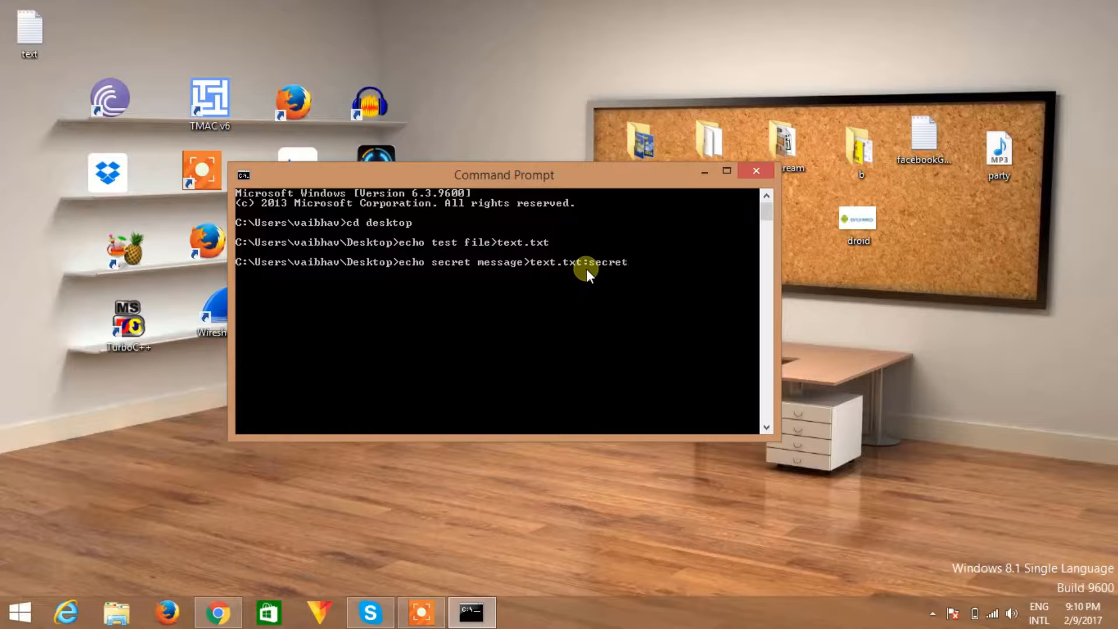
type(".txt")
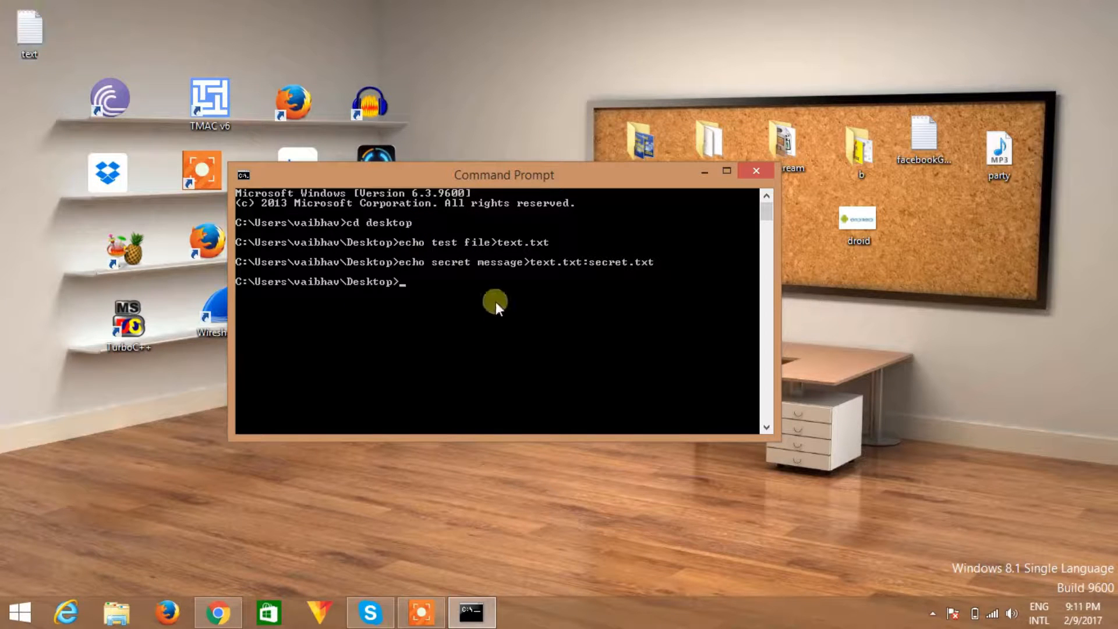
Drag the text file icon down beside the shelves and start typing notepad.
double_click(28, 32)
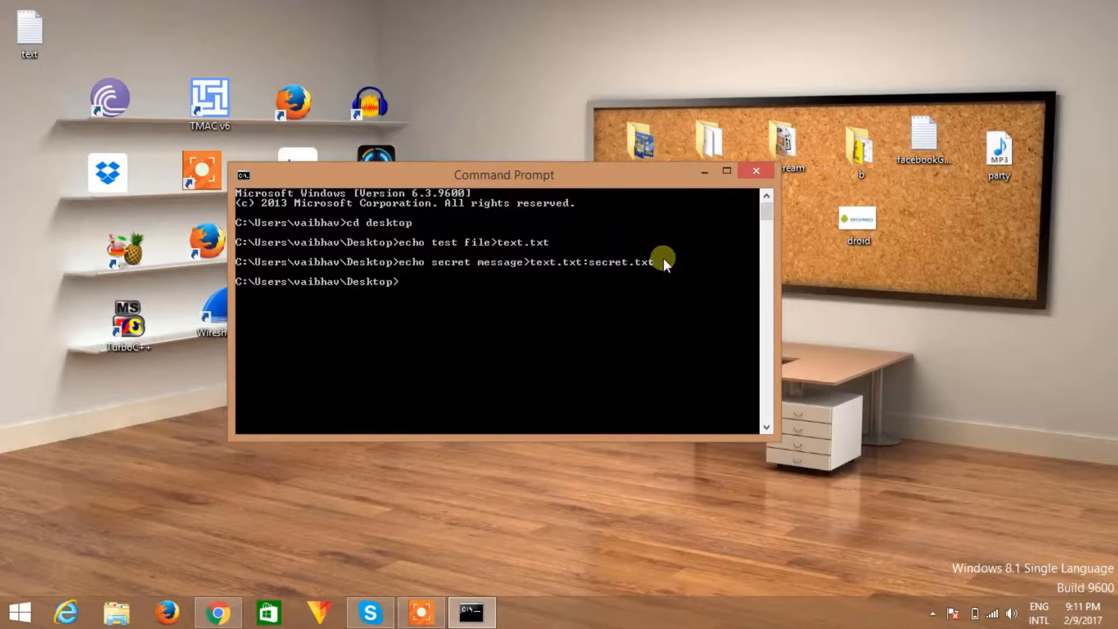
mouse_move(598, 269)
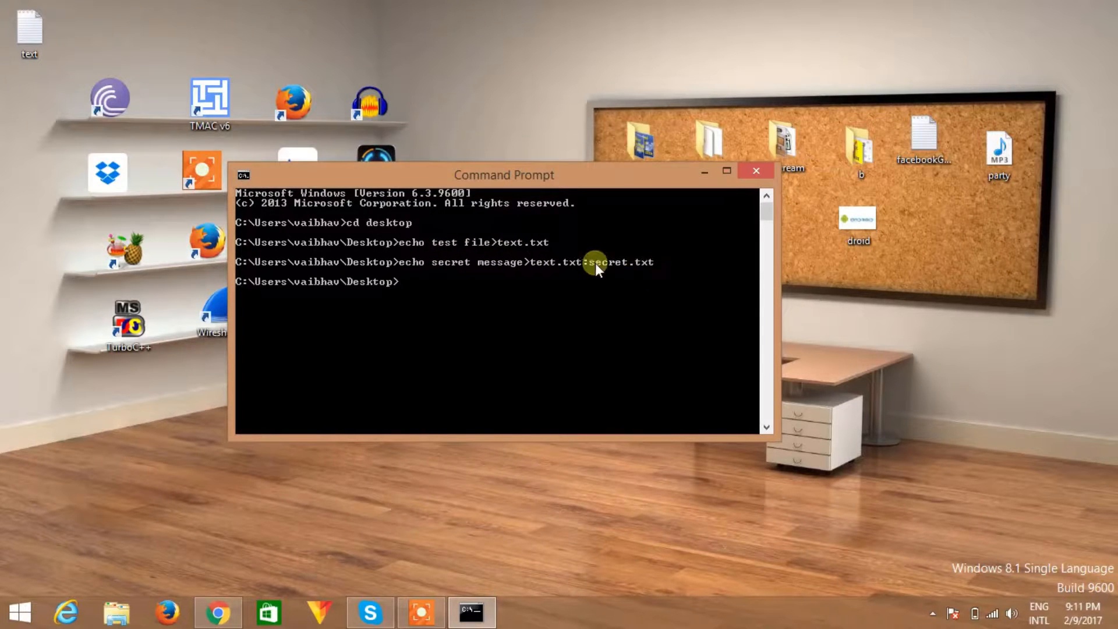
left_click(29, 32)
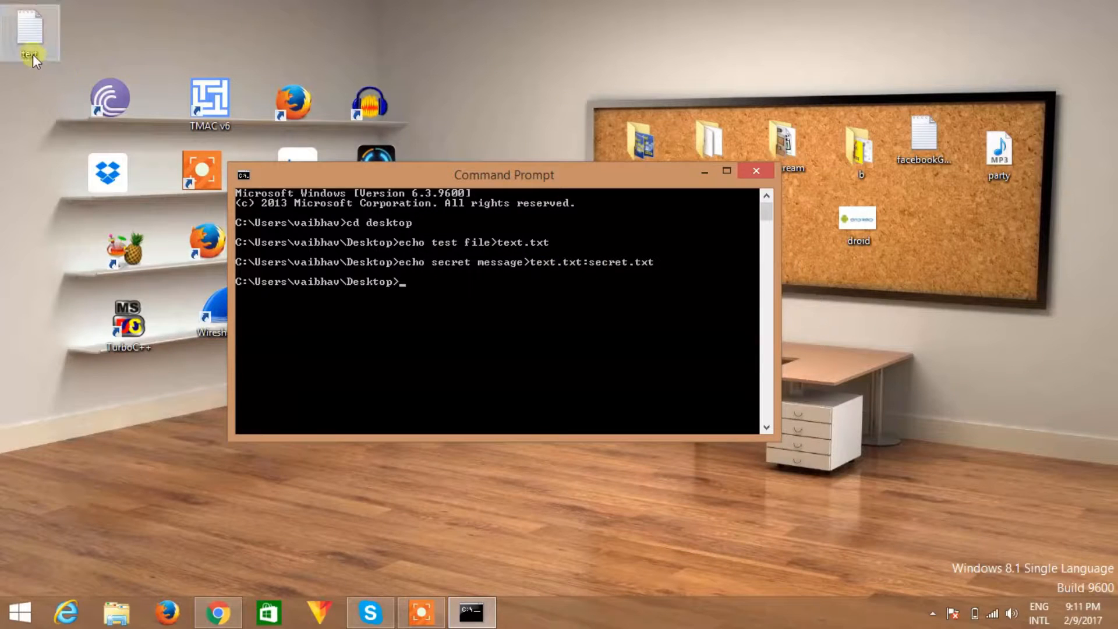
left_click_drag(29, 32, 41, 246)
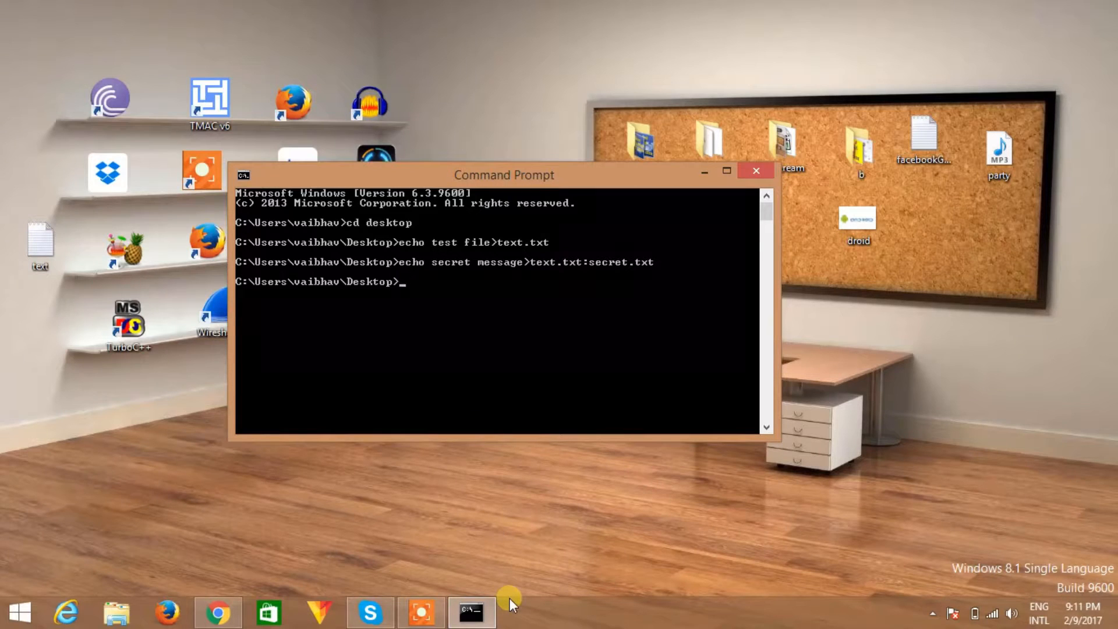
type("notepad")
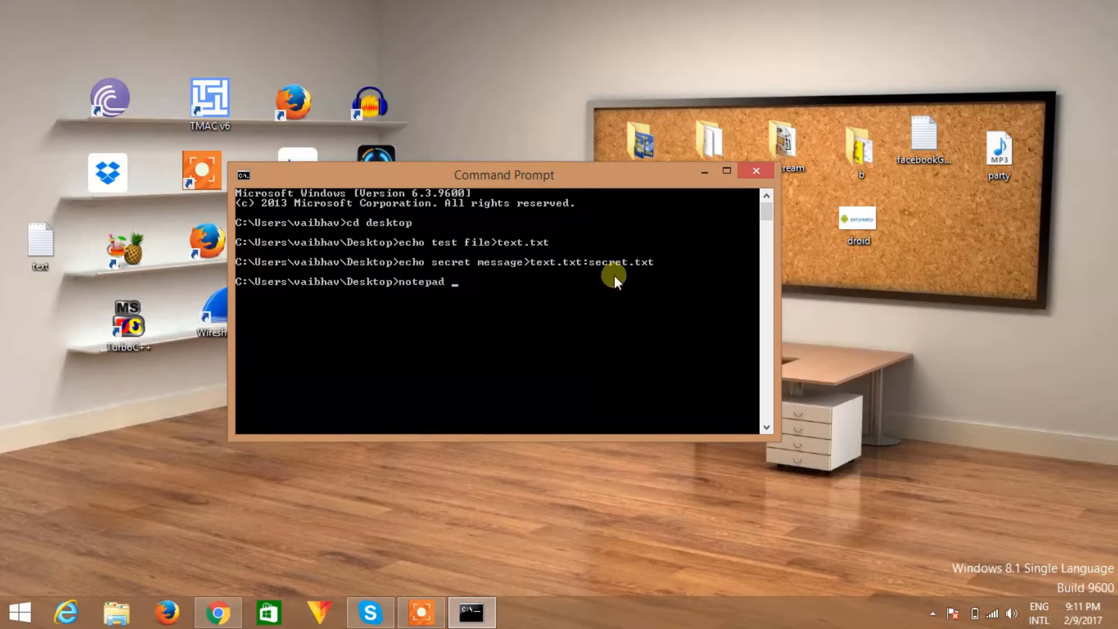
Run notepad text.txt:secret.txt to view the hidden 'secret message' stream.
type("text")
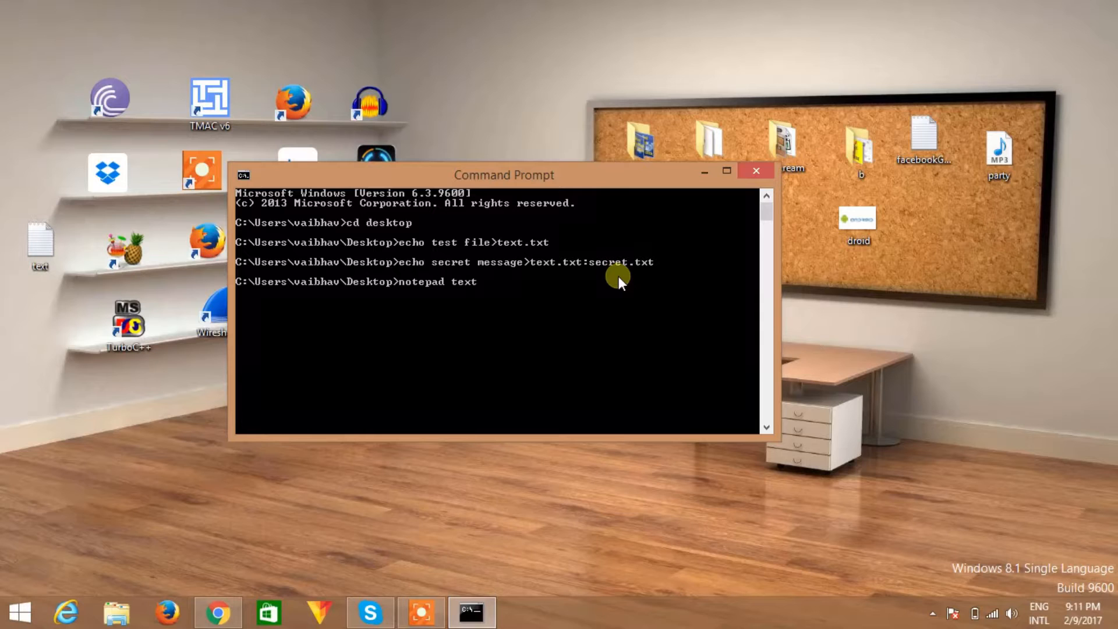
type(".txt")
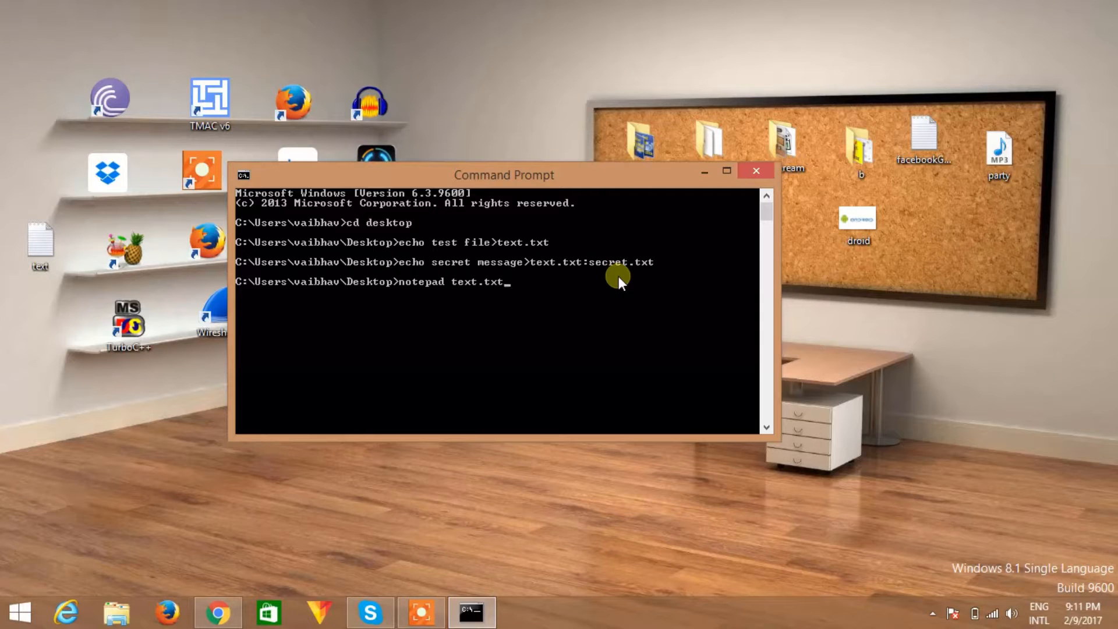
type(":")
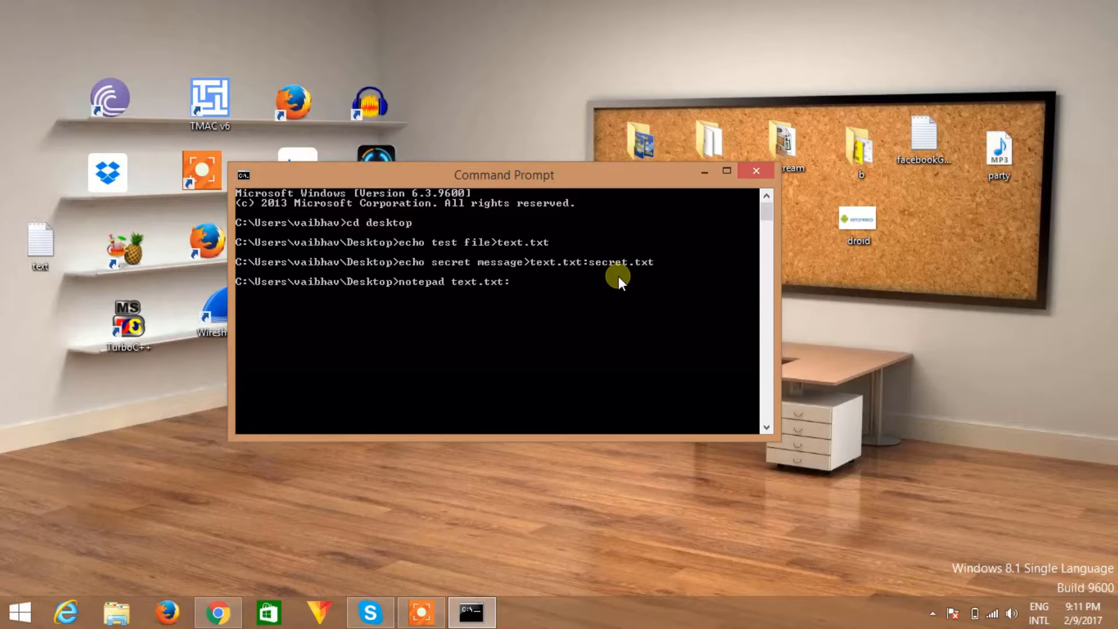
type("secret")
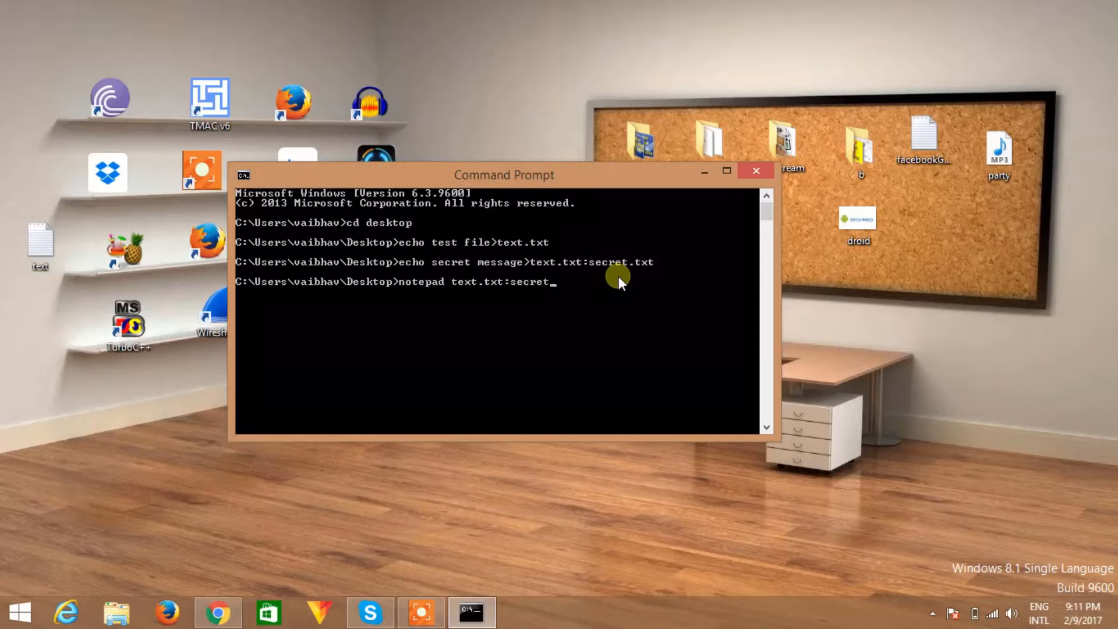
type(".txt")
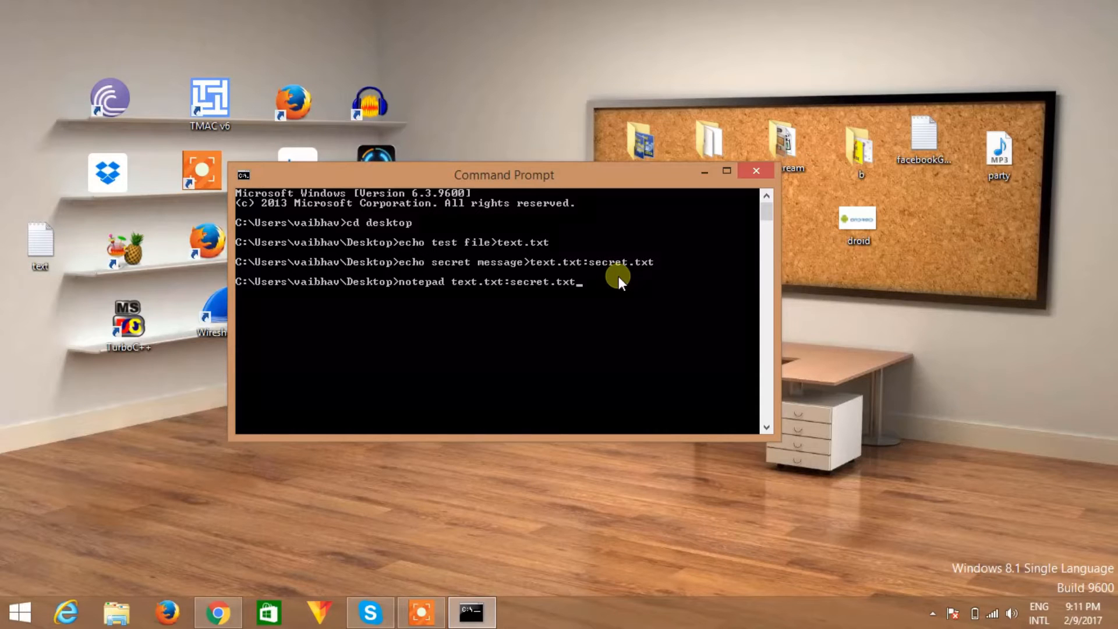
key("Enter")
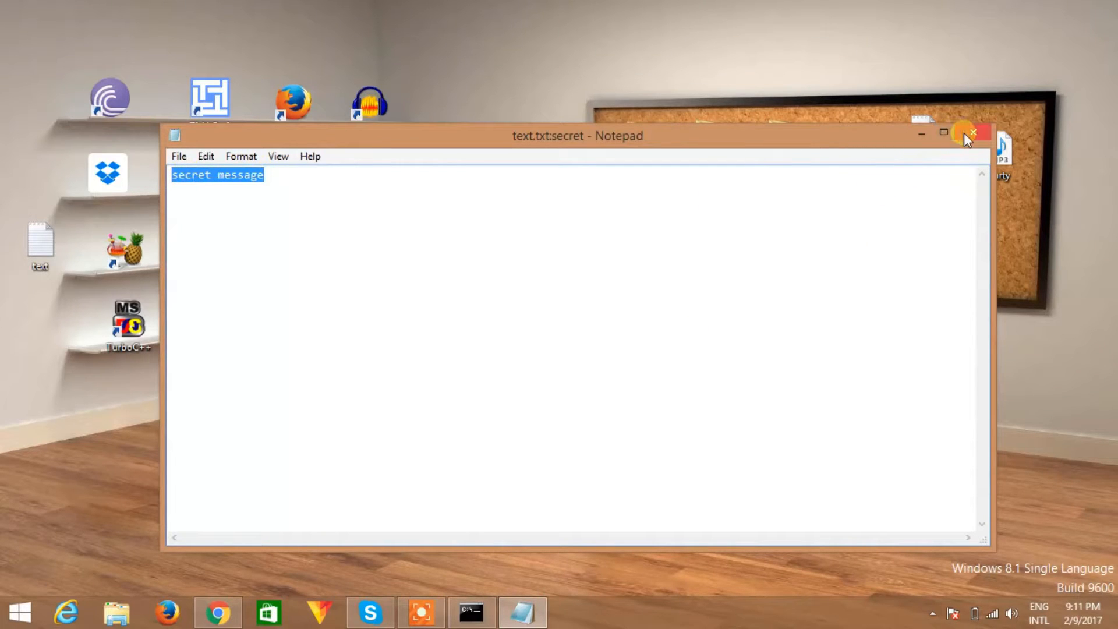
mouse_move(972, 134)
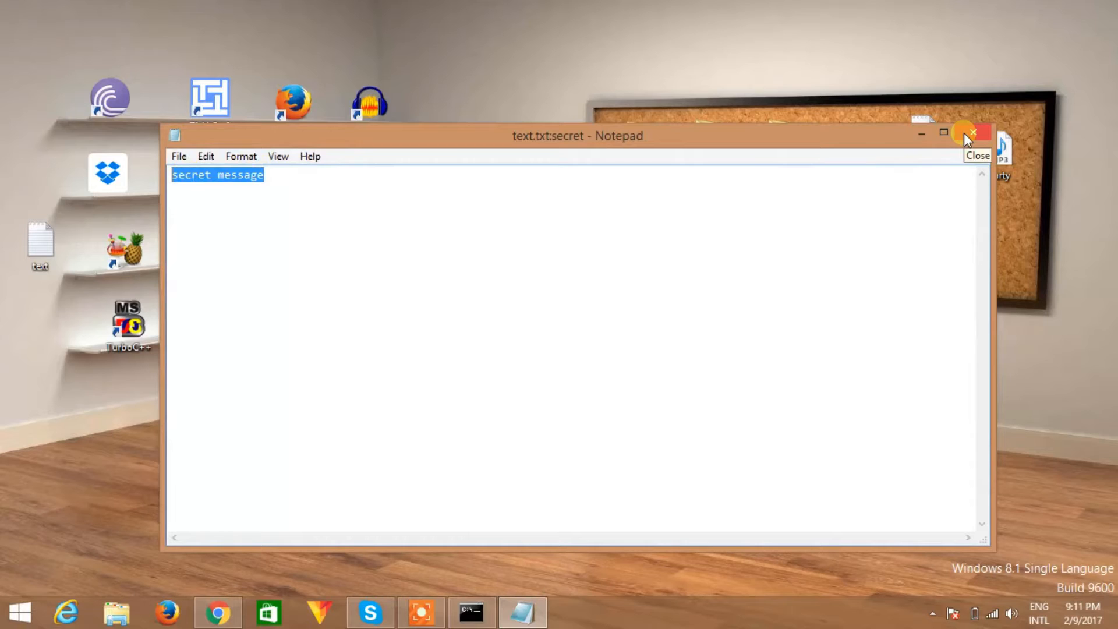